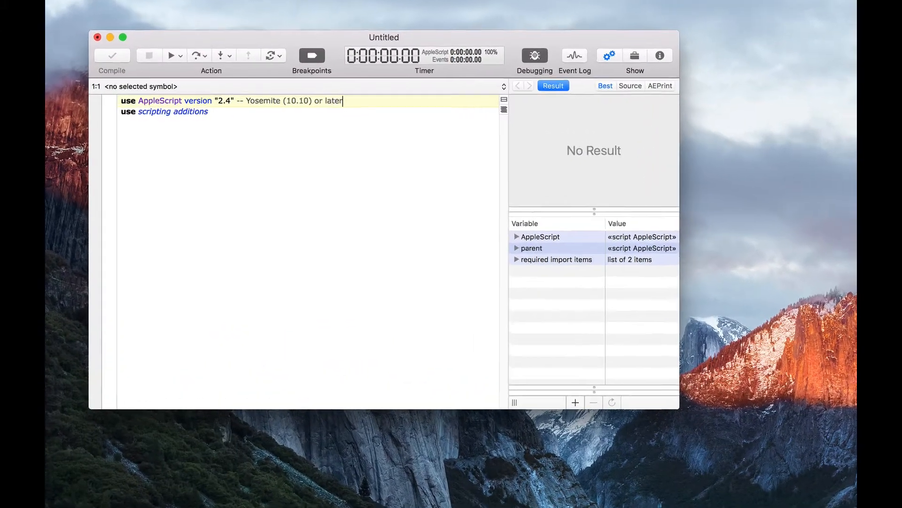
Add a use framework "Foundation" statement between the AppleScript 2.4 and scripting additions lines
{"action": "type", "text": "use framework \"framework"}
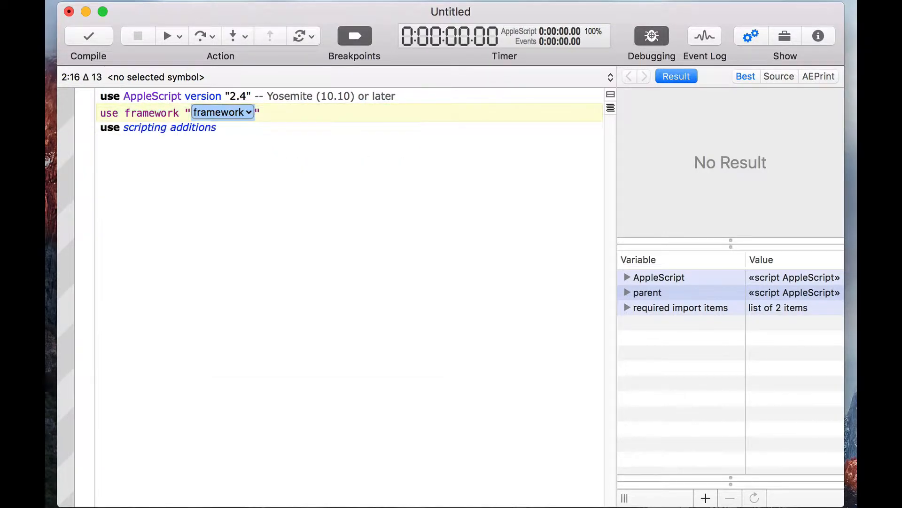
{"action": "left_click", "coordinate": [222, 112]}
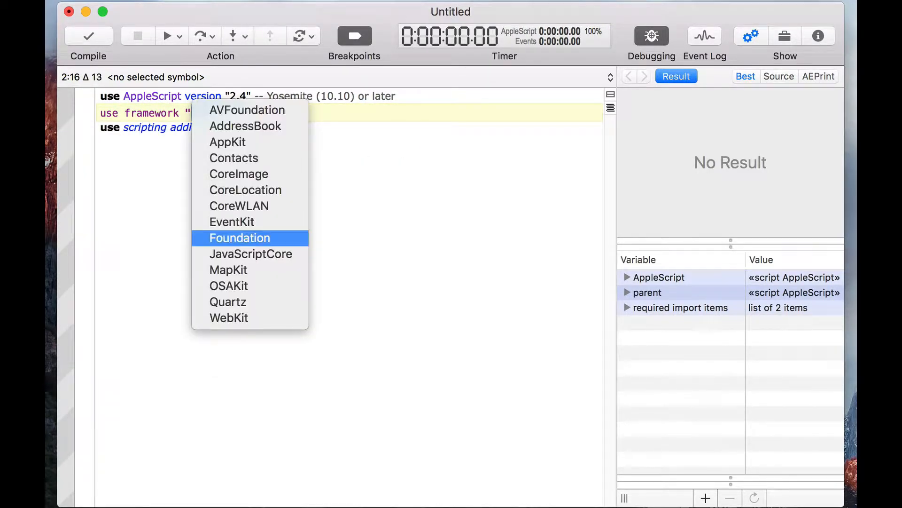
{"action": "left_click", "coordinate": [240, 238]}
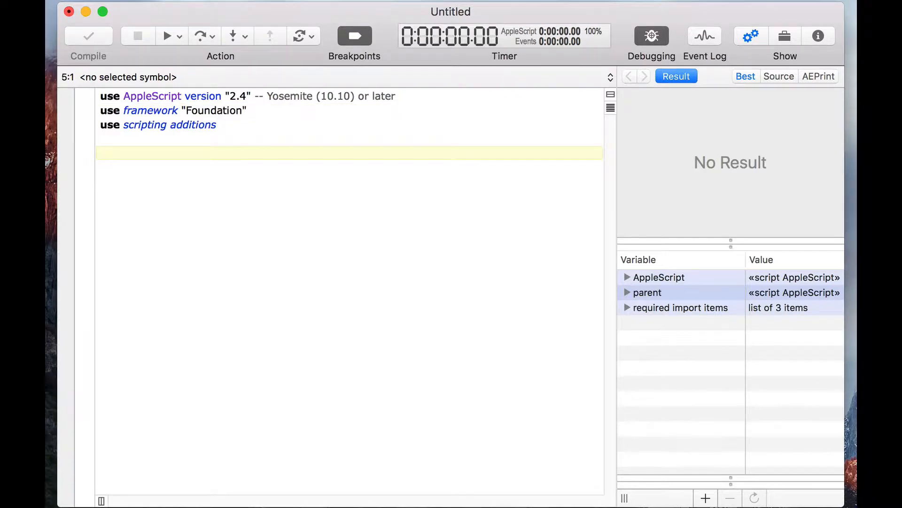
{"action": "type", "text": "set theText t"}
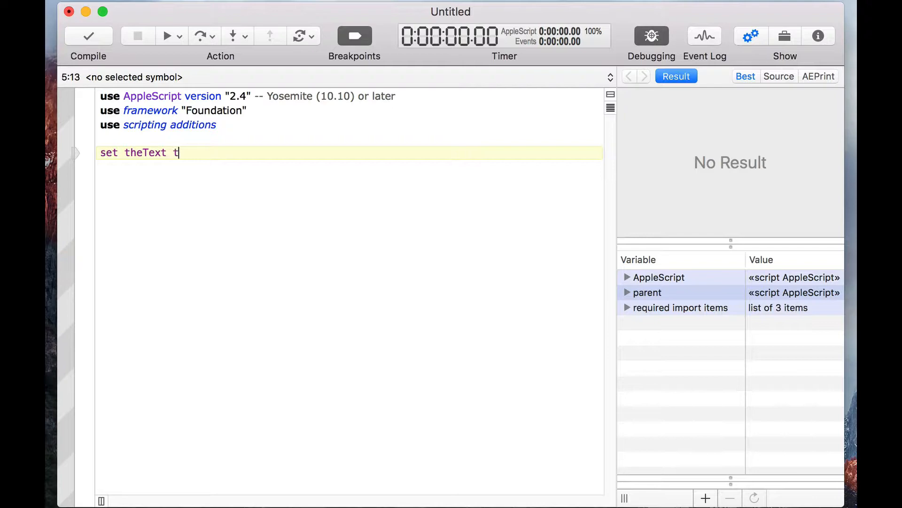
{"action": "type", "text": "o NSS"}
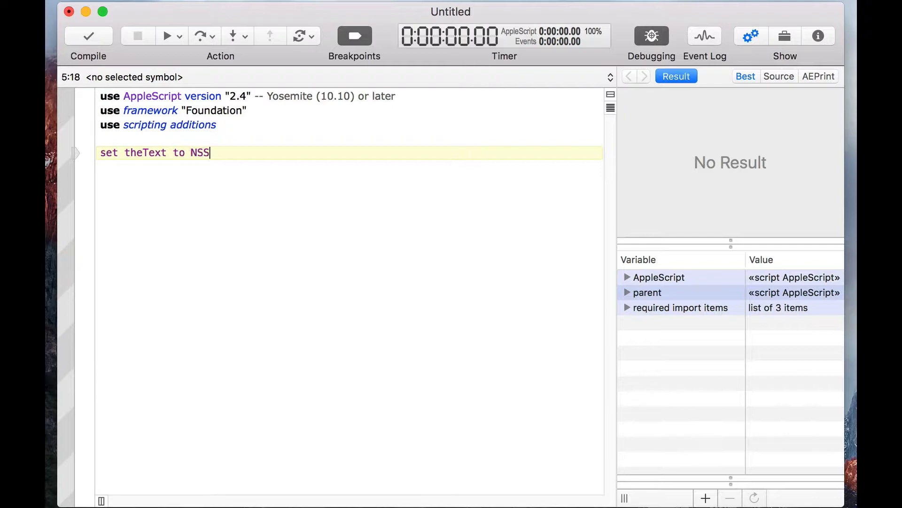
{"action": "type", "text": "tring"}
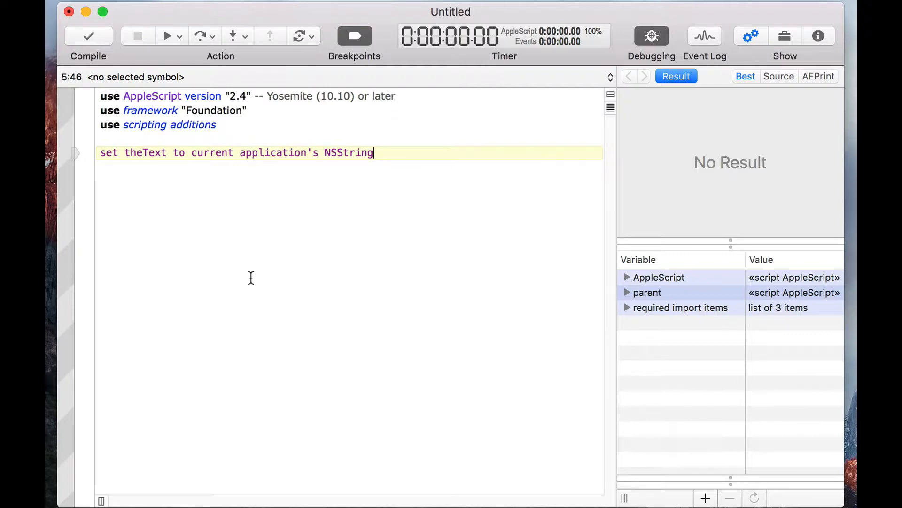
{"action": "double_click", "coordinate": [249, 152]}
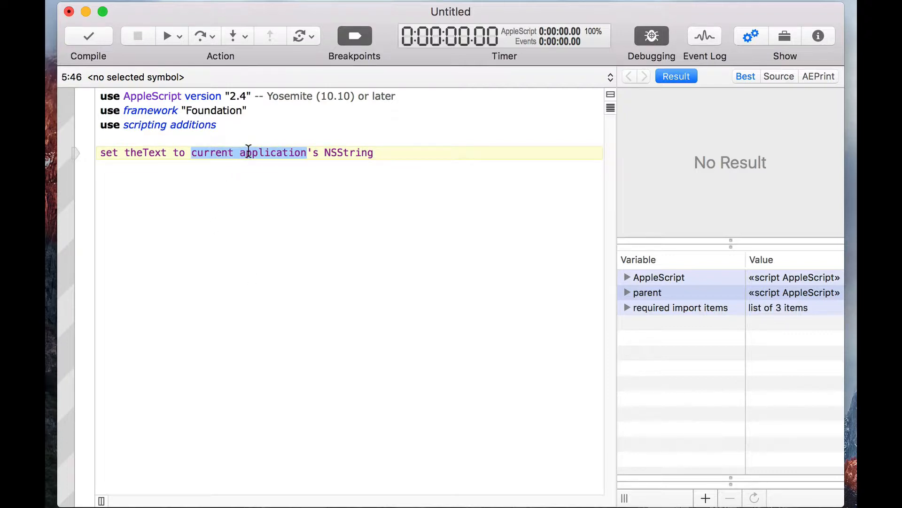
{"action": "type", "text": "'"}
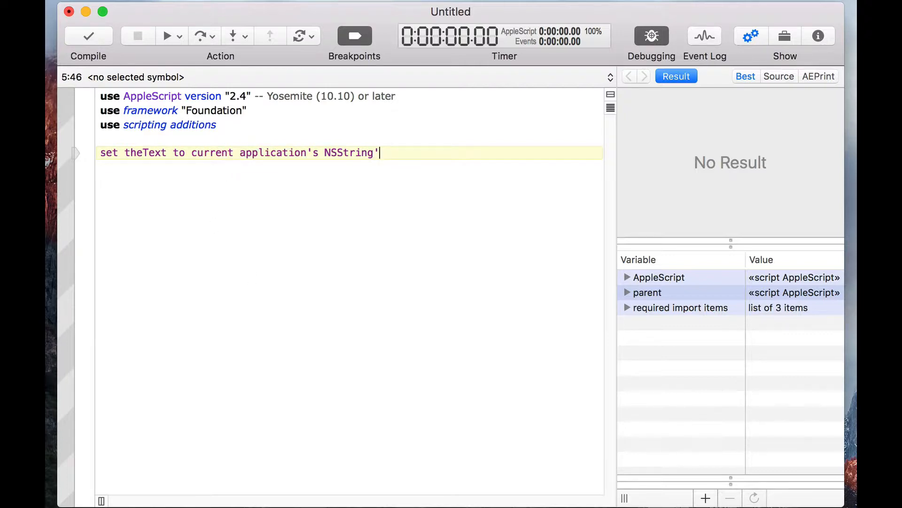
{"action": "type", "text": "s stringW"}
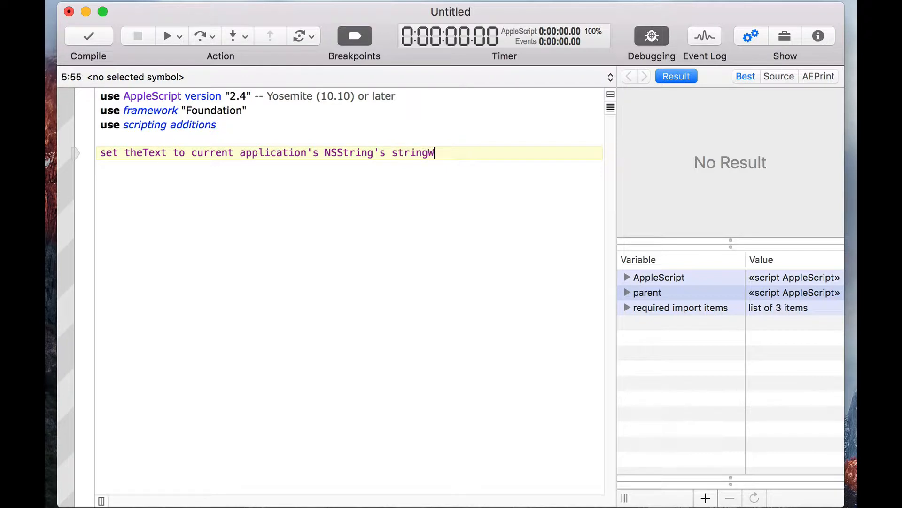
{"action": "type", "text": "ITH"}
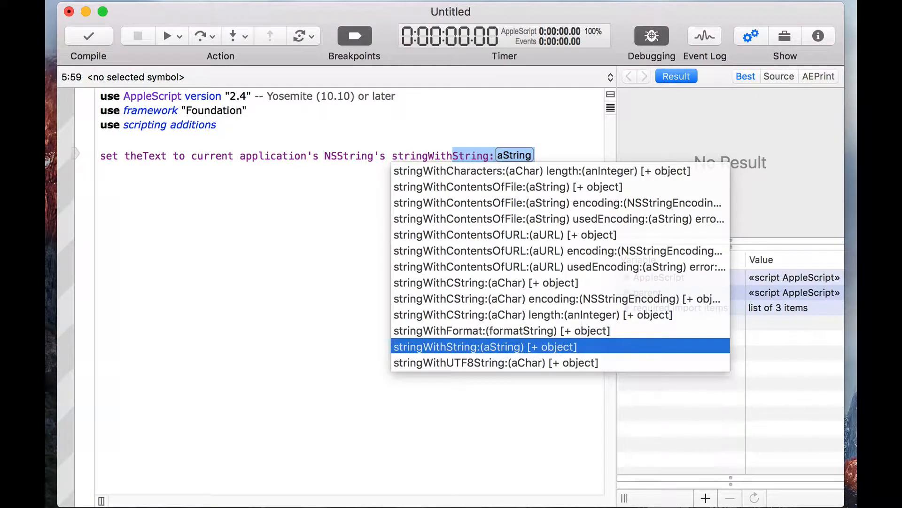
{"action": "left_click", "coordinate": [485, 346]}
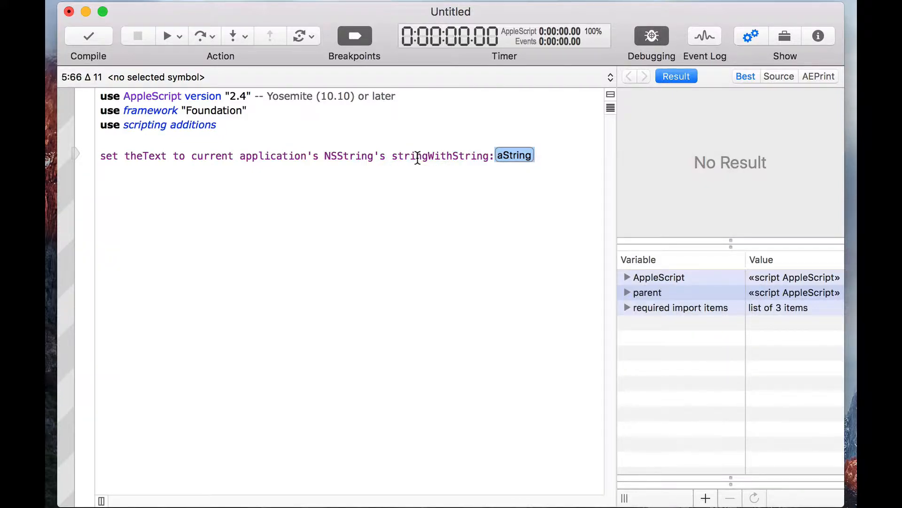
{"action": "type", "text": "\"H\""}
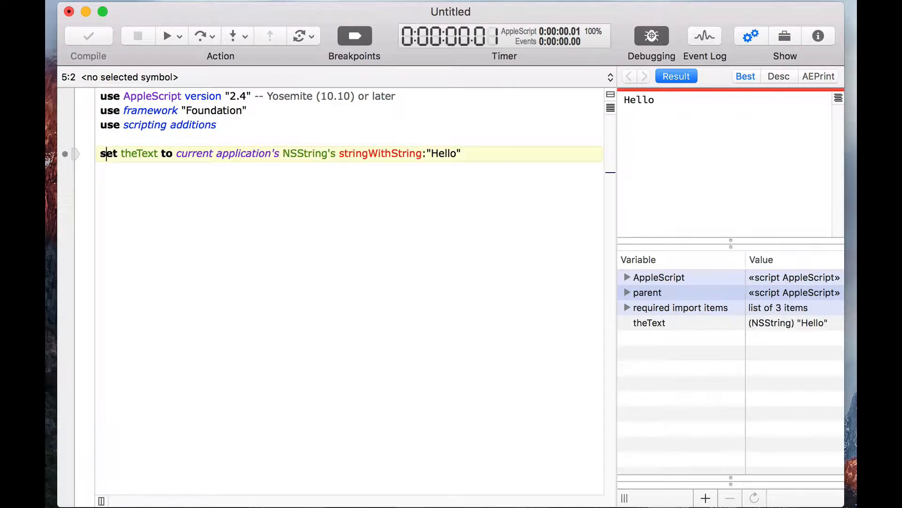
{"action": "mouse_move", "coordinate": [566, 117]}
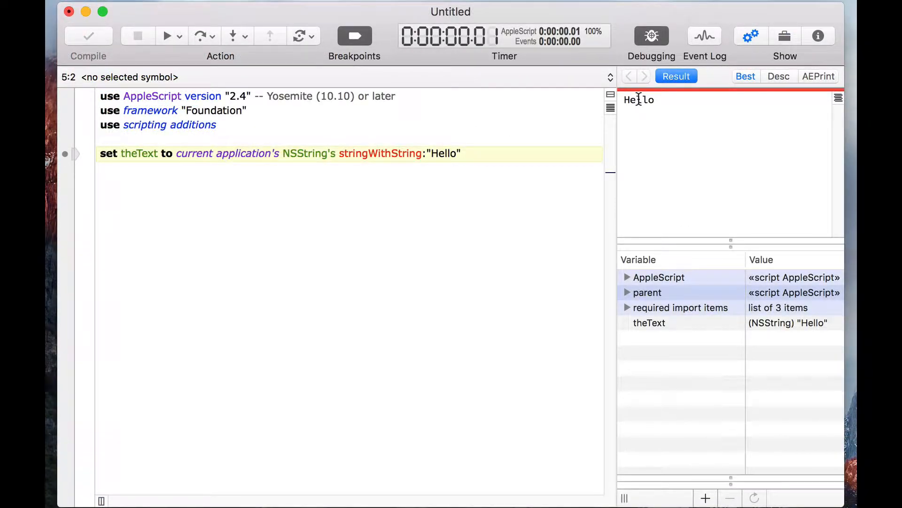
{"action": "left_click", "coordinate": [779, 75]}
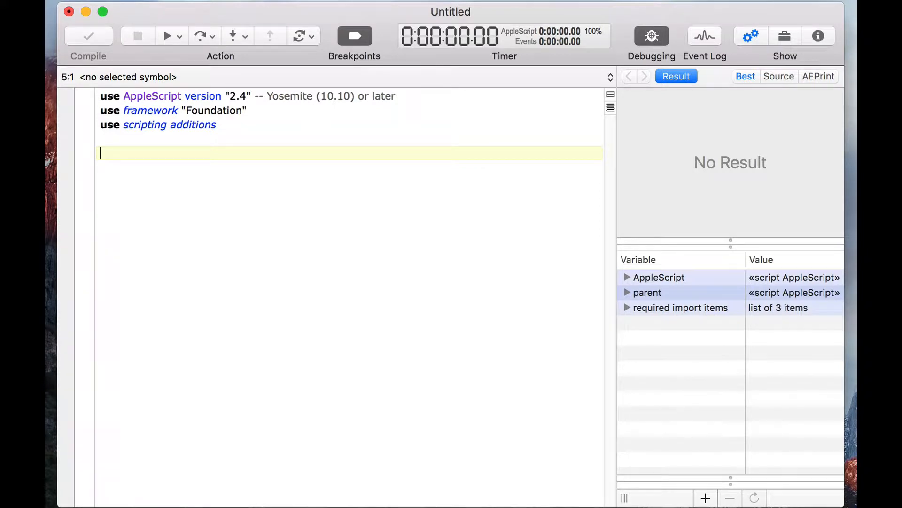
Start a line setting theText to current application's NSString's stringWithContentsOfFile method
{"action": "type", "text": "set"}
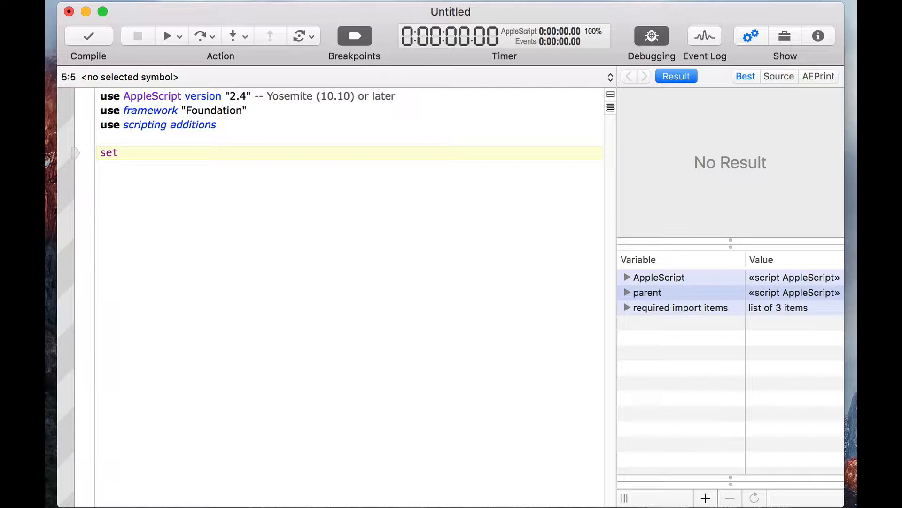
{"action": "type", "text": "th"}
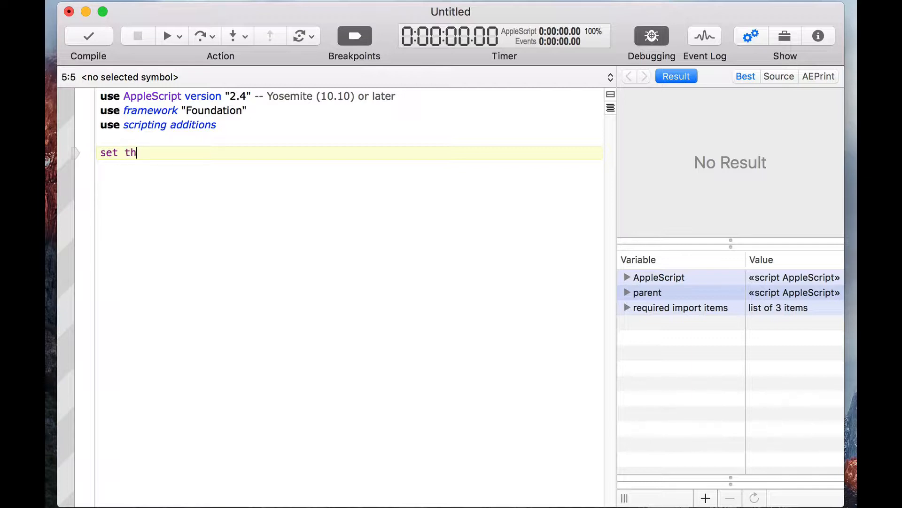
{"action": "type", "text": "eText to"}
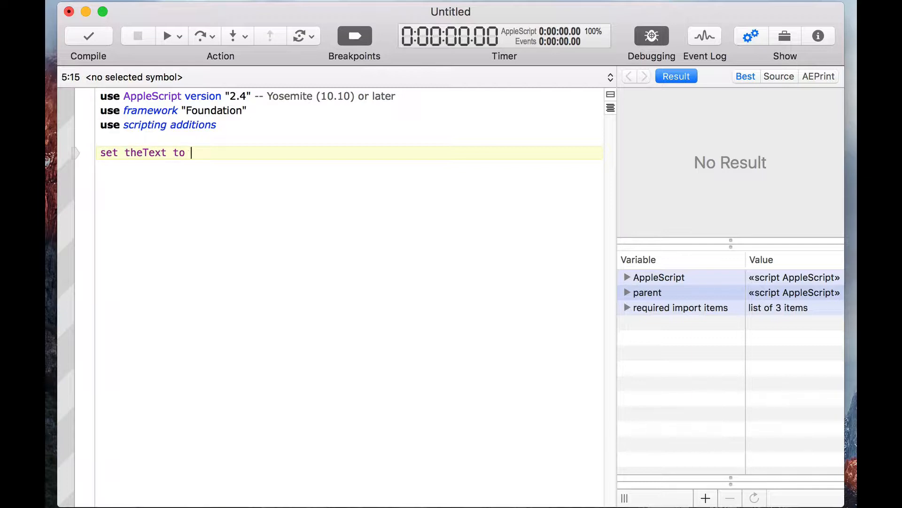
{"action": "type", "text": "current application's NSString"}
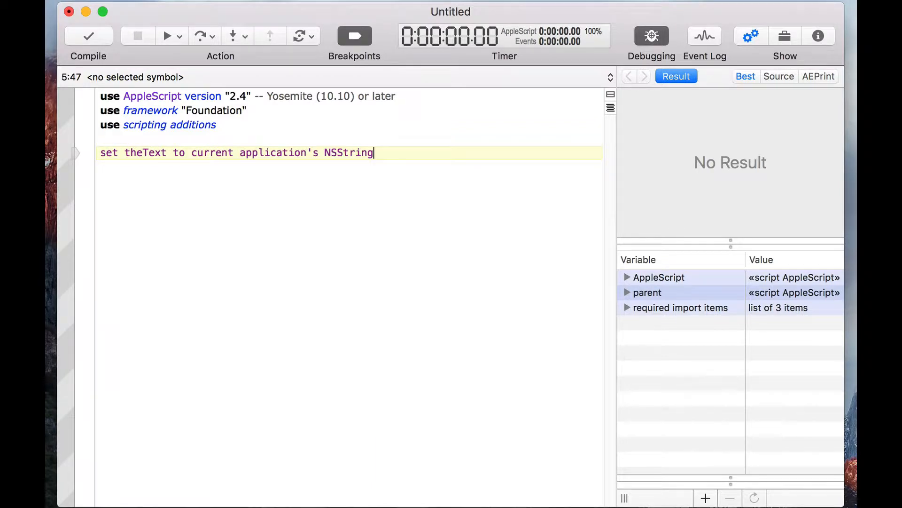
{"action": "type", "text": "'s string"}
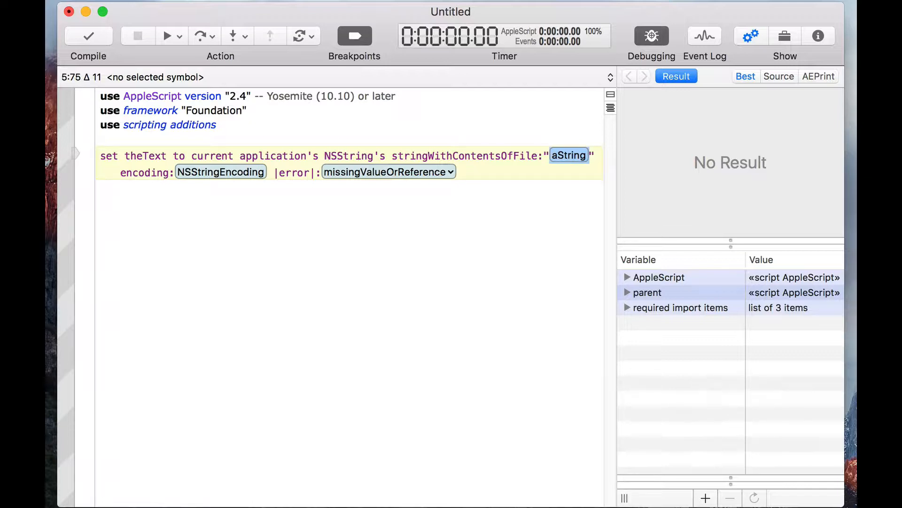
Enter the path /Users/mall/Desktop/test.txt and choose NSUTF8StringEncoding as the encoding
{"action": "type", "text": "/Users"}
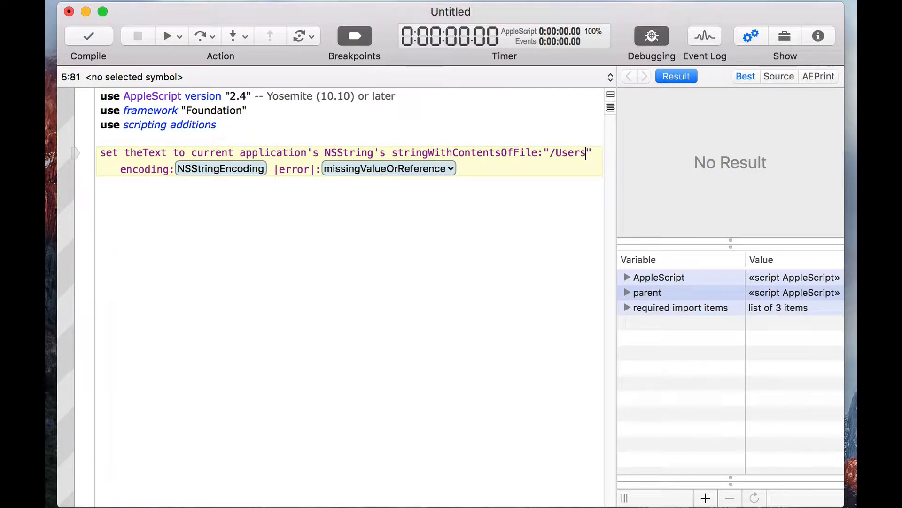
{"action": "type", "text": "/mall/"}
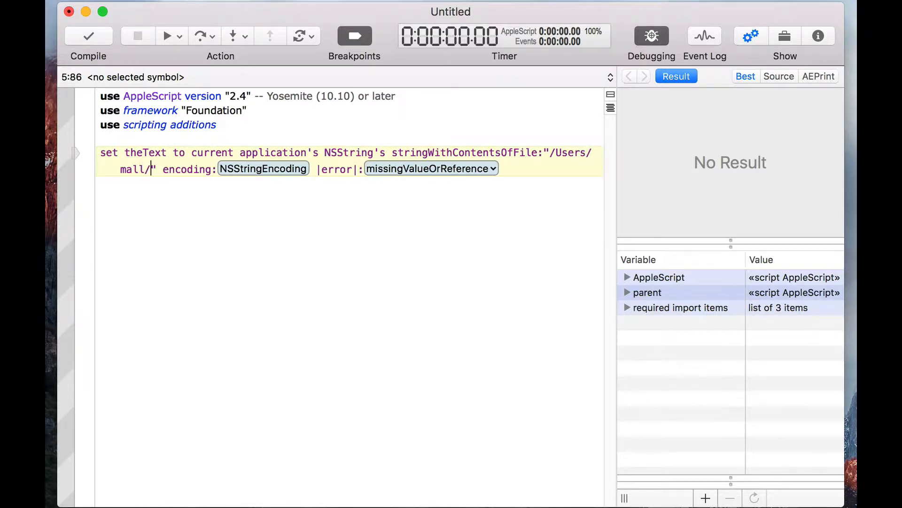
{"action": "type", "text": "Desktop/test"}
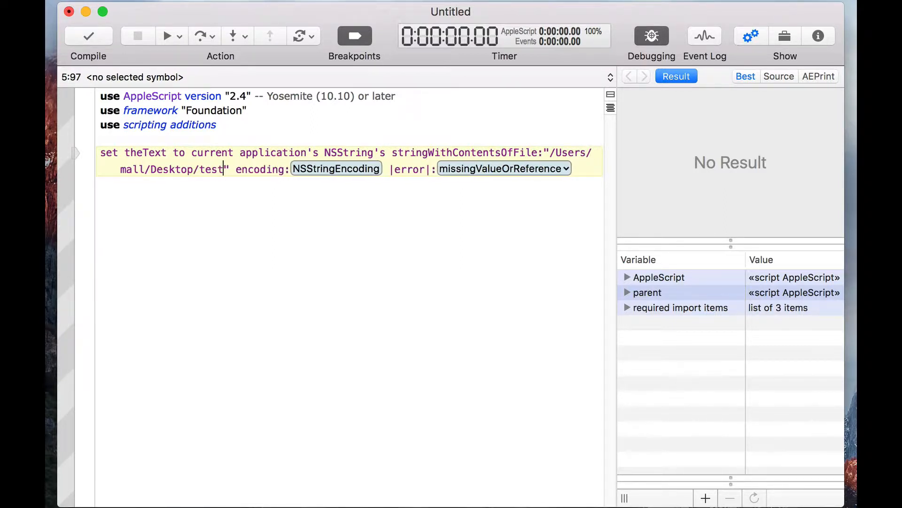
{"action": "type", "text": ".txt"}
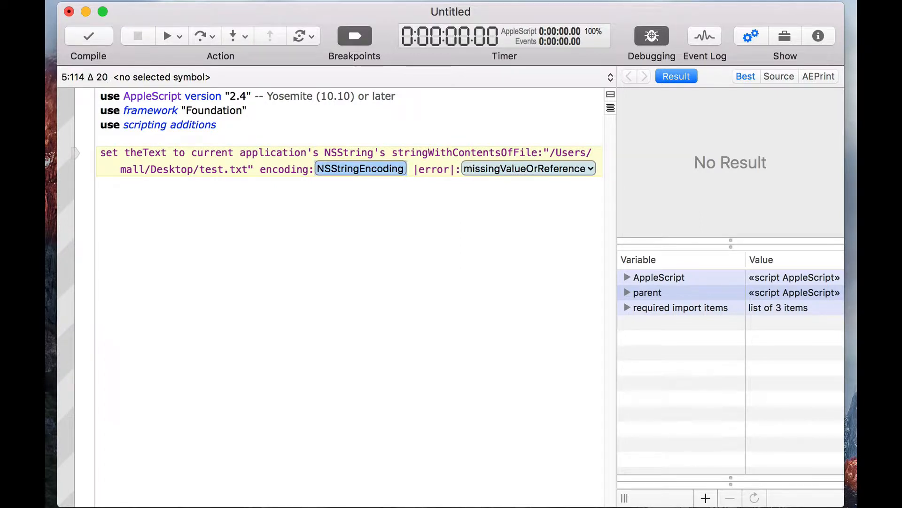
{"action": "type", "text": "NSUTF16"}
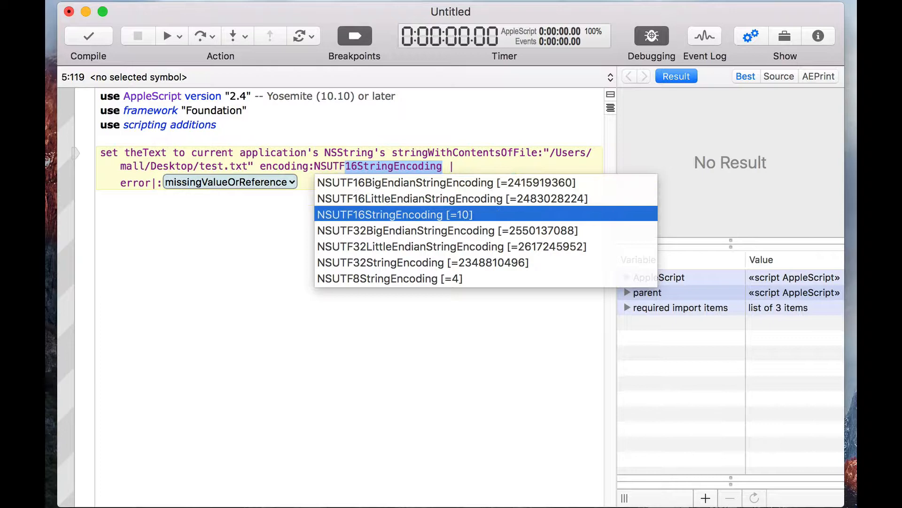
{"action": "left_click", "coordinate": [382, 278]}
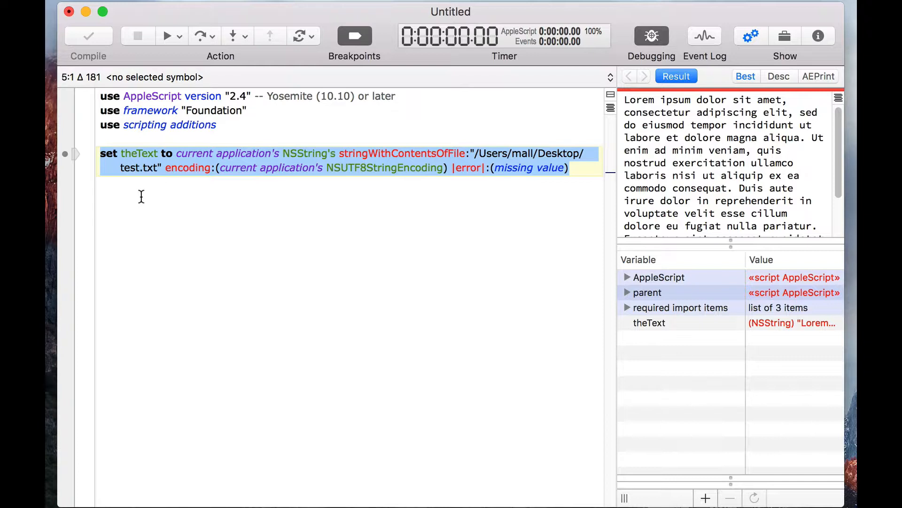
Set theRange to theText's rangeOfString "dolor", giving location 12, length 5
{"action": "type", "text": "set t"}
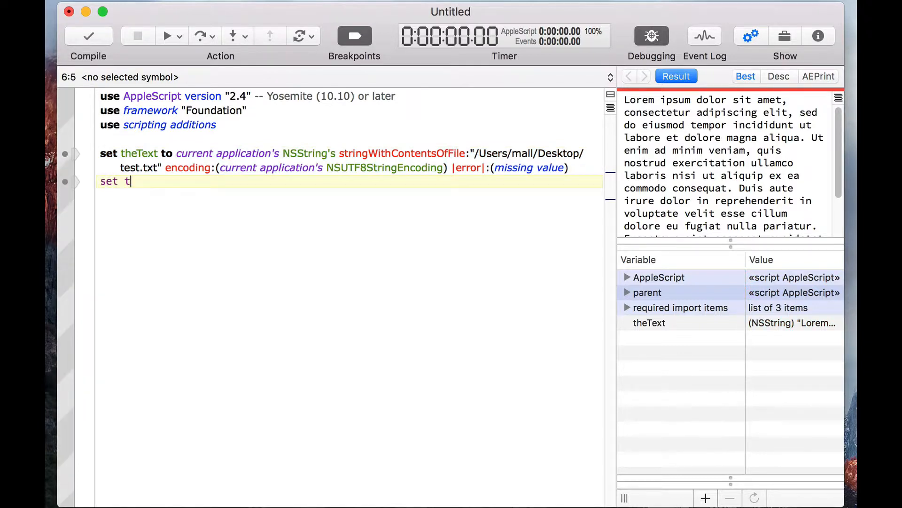
{"action": "type", "text": "heRange to"}
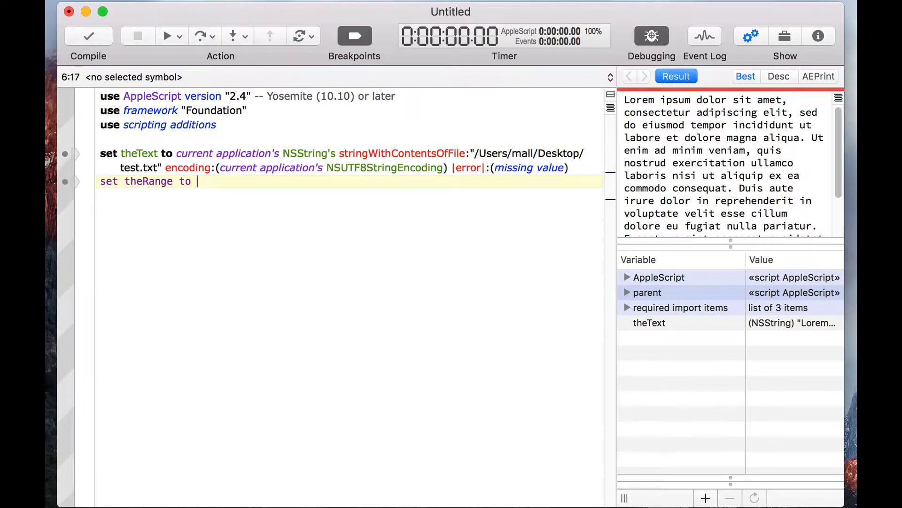
{"action": "type", "text": "theText'"}
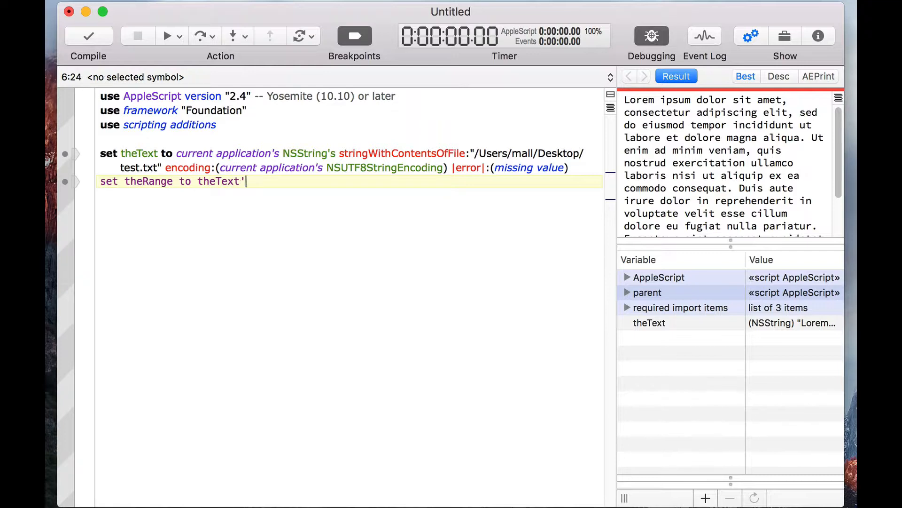
{"action": "type", "text": "range"}
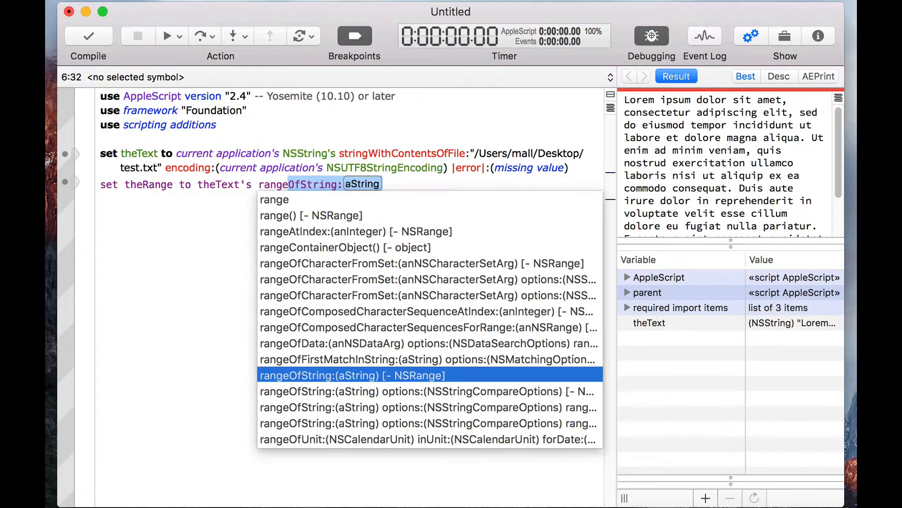
{"action": "left_click", "coordinate": [351, 374]}
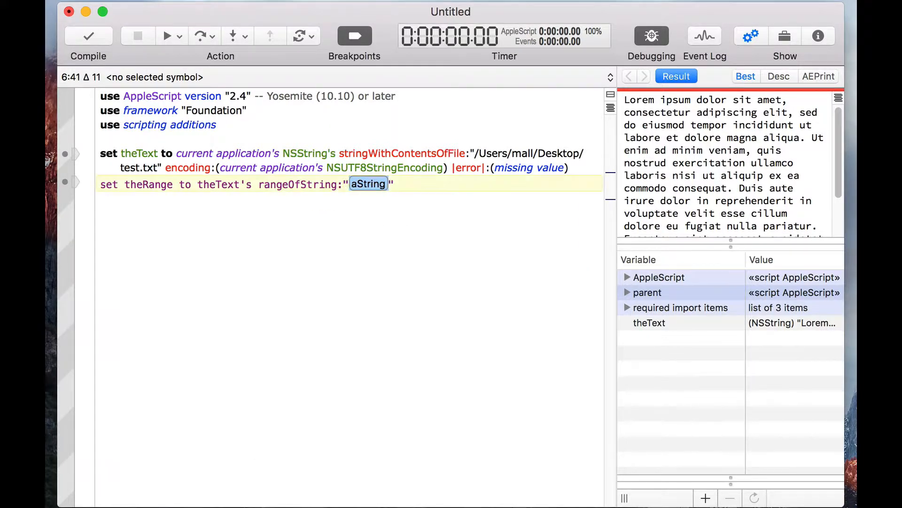
{"action": "type", "text": "dolor"}
{"action": "type", "text": "set "}
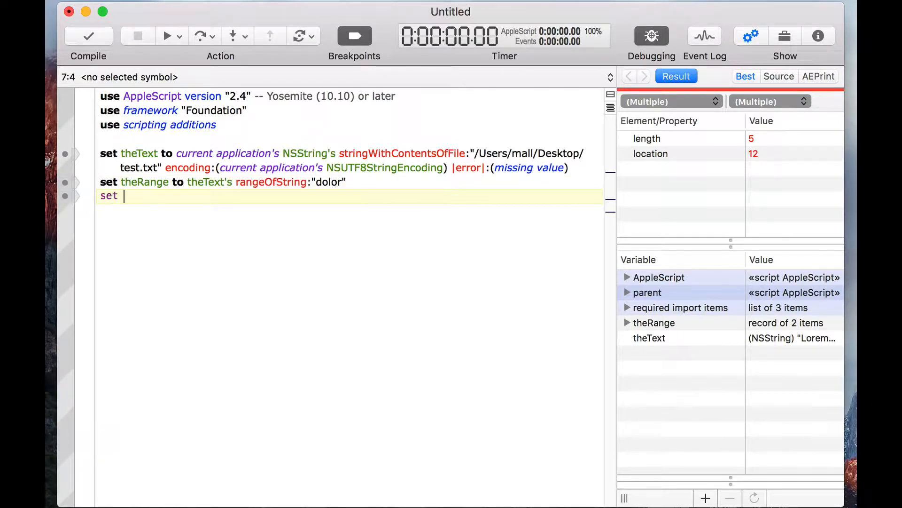
Set theSubstring to theText's substringToIndex:theRange's location and run, showing "Lorem ipsum"
{"action": "type", "text": "theSubstrin"}
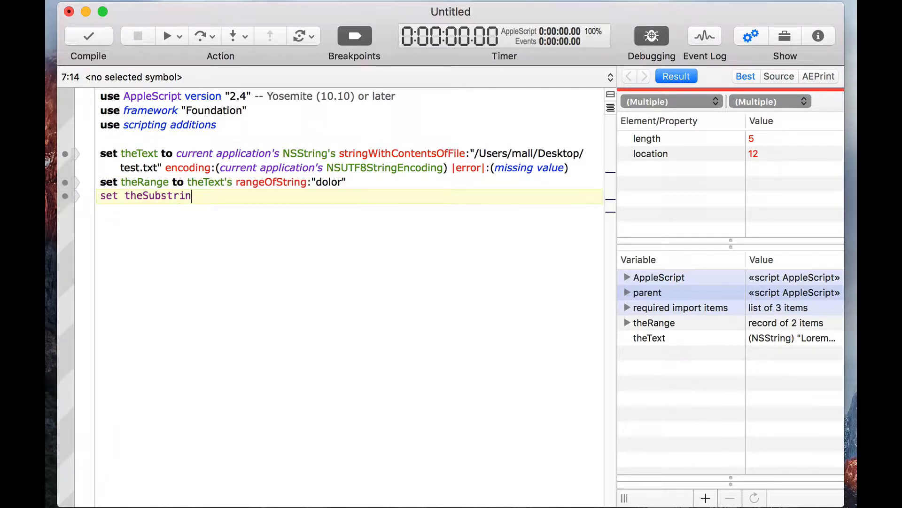
{"action": "type", "text": "g to theTex"}
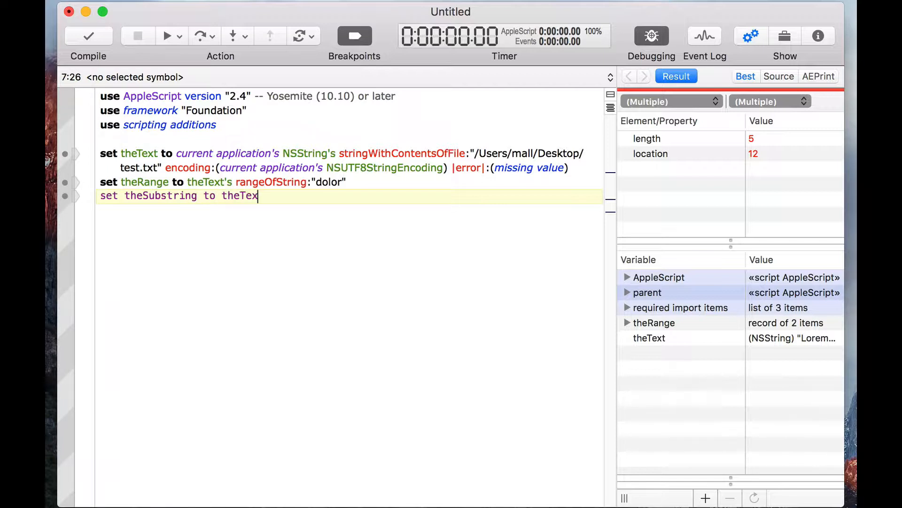
{"action": "type", "text": "t's substring"}
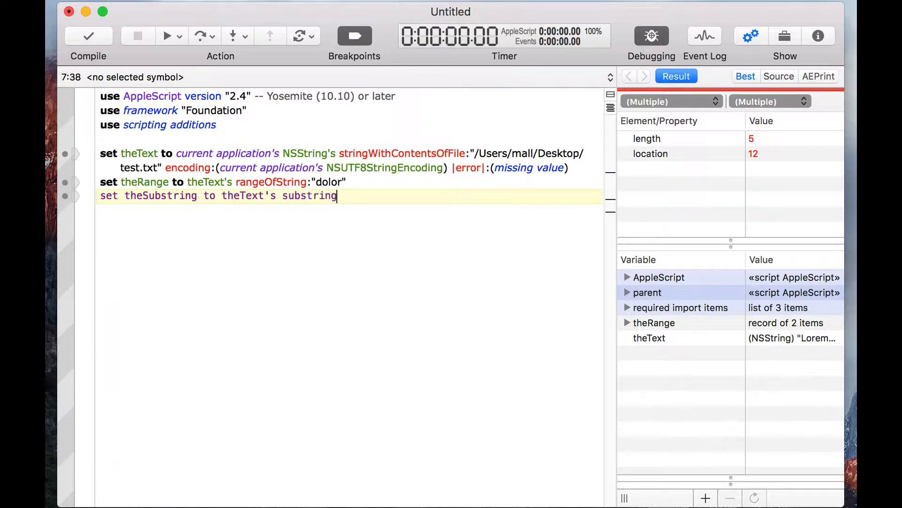
{"action": "type", "text": "ToIndex:"}
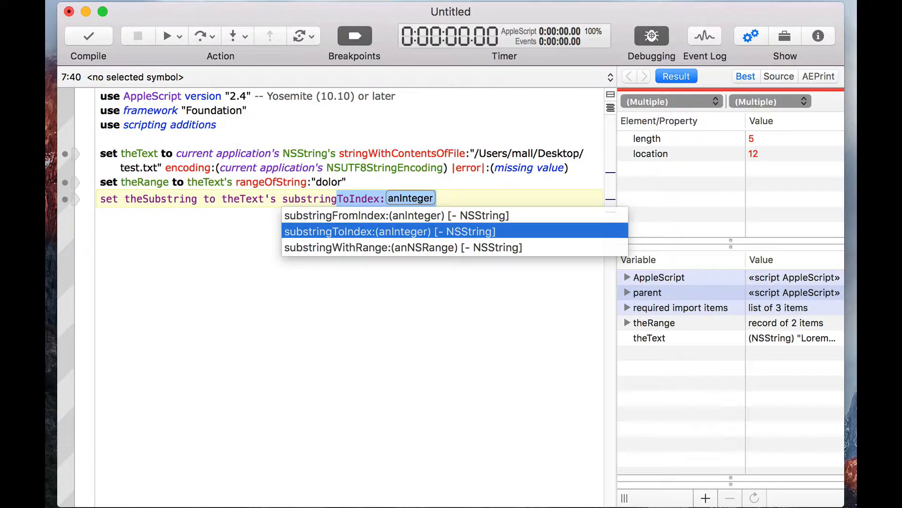
{"action": "type", "text": "t"}
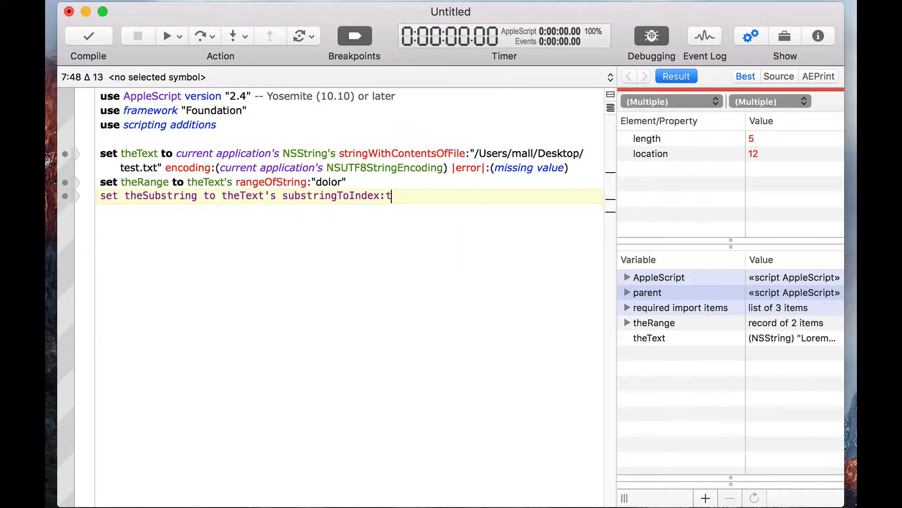
{"action": "type", "text": "heRange's locati"}
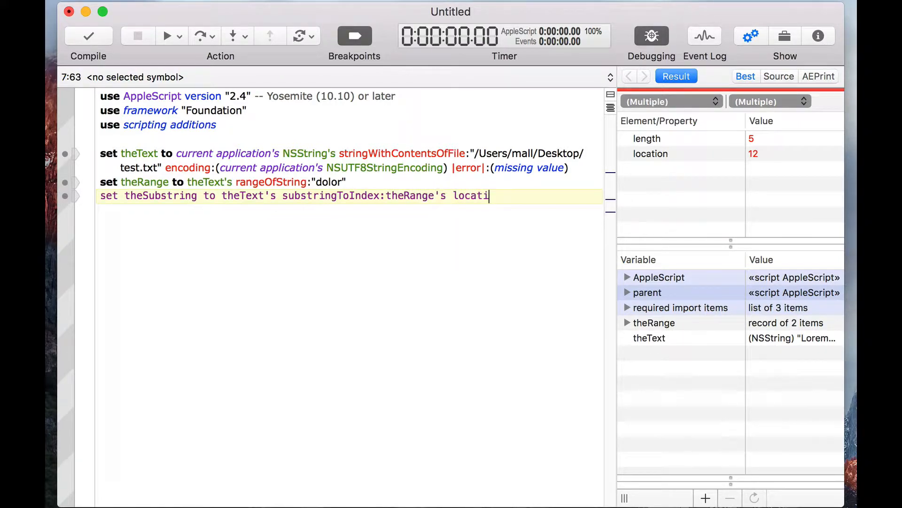
{"action": "type", "text": "on"}
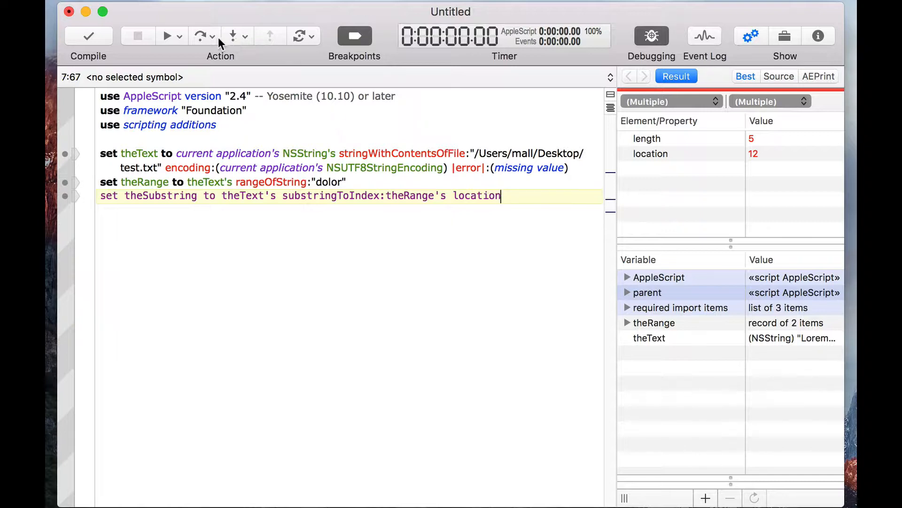
{"action": "left_click", "coordinate": [88, 36]}
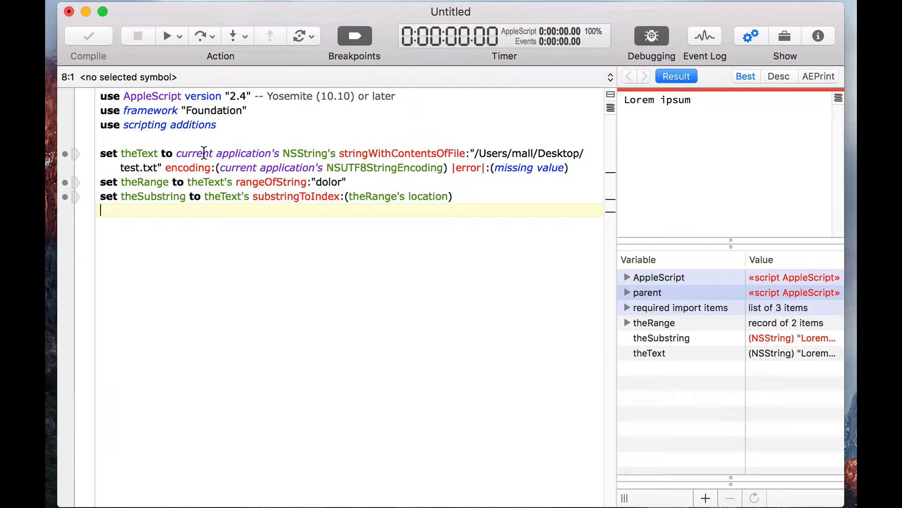
Insert a blank line between the use statements and the first set statement
{"action": "double_click", "coordinate": [223, 153]}
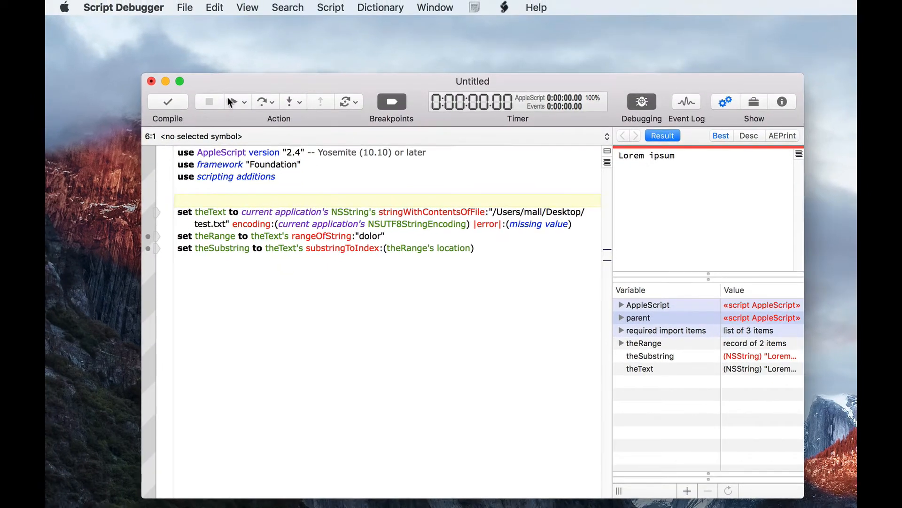
Turn on Edit > AppleScriptObjC > Use Properties for Cocoa Terms, adding an NSString property
{"action": "left_click", "coordinate": [214, 8]}
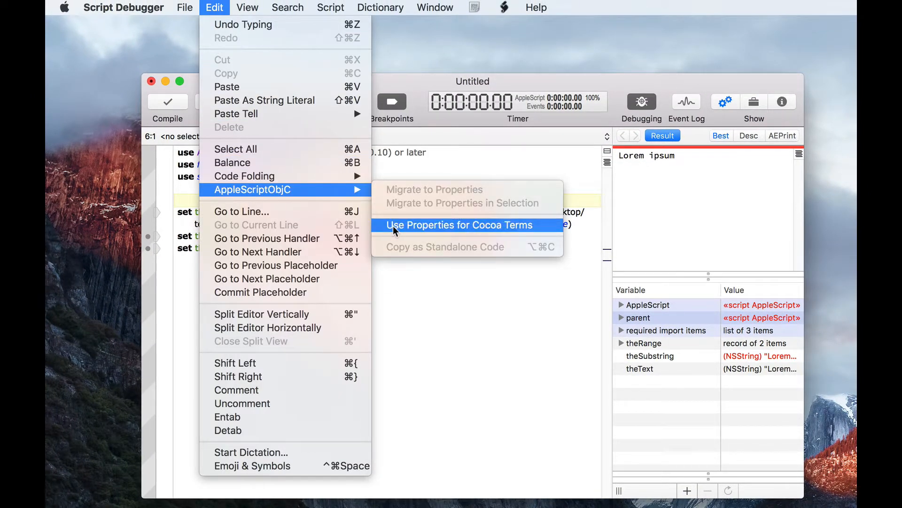
{"action": "left_click", "coordinate": [458, 225]}
{"action": "type", "text": "set theText to NSString"}
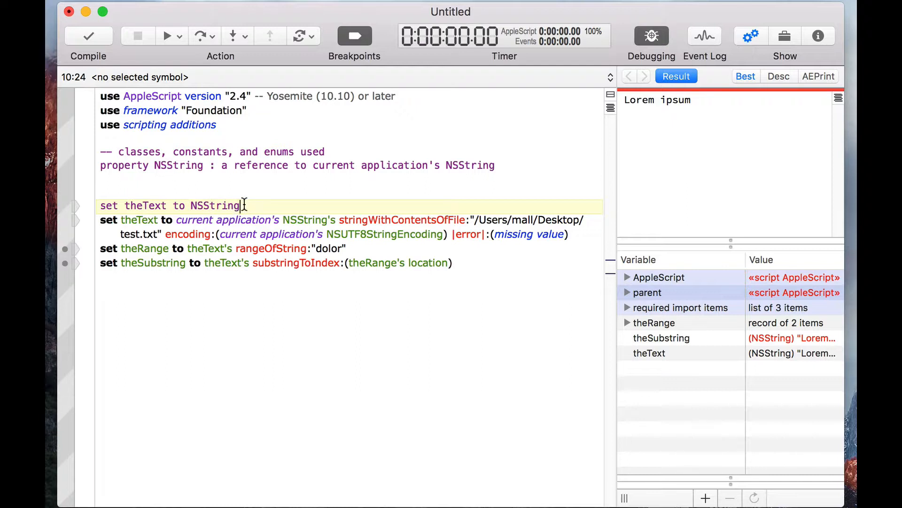
Add stringWithContentsOfFile:encoding:error: to the new set theText to NSString line
{"action": "type", "text": "'s strin"}
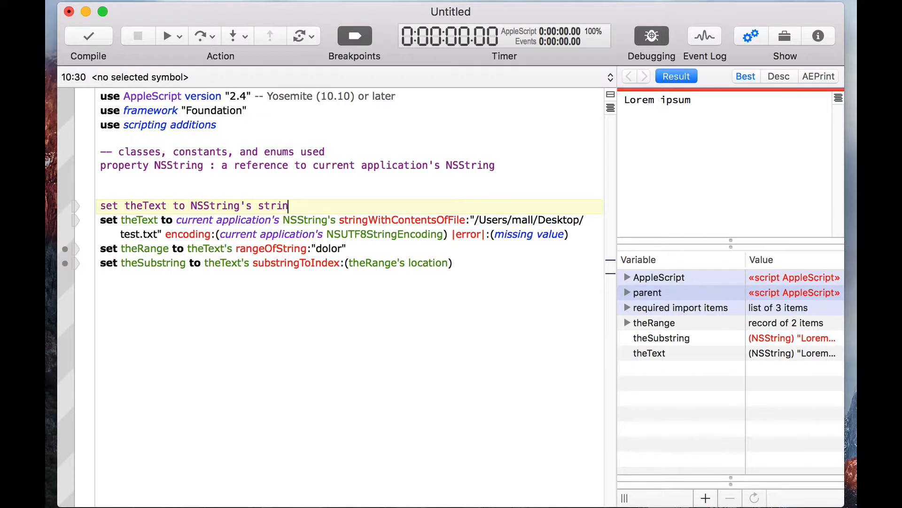
{"action": "type", "text": "gWithCon"}
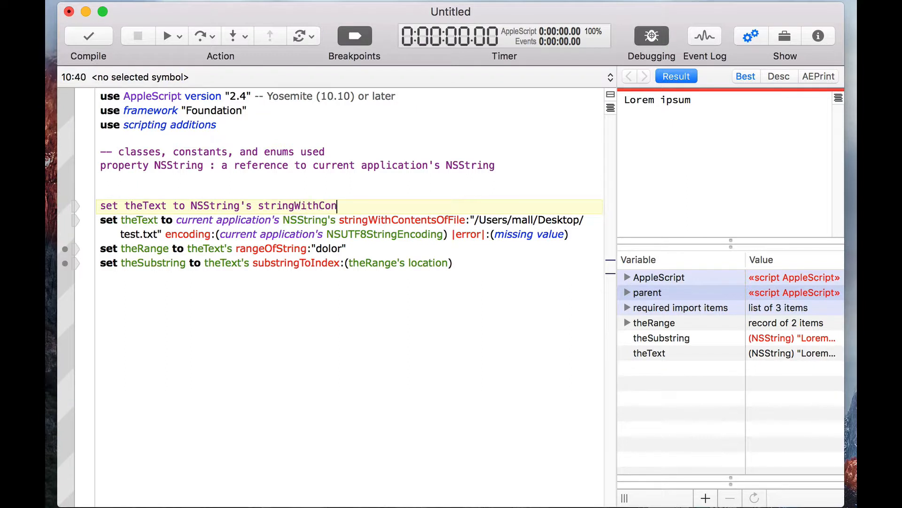
{"action": "type", "text": "tentsOfFile:aString"}
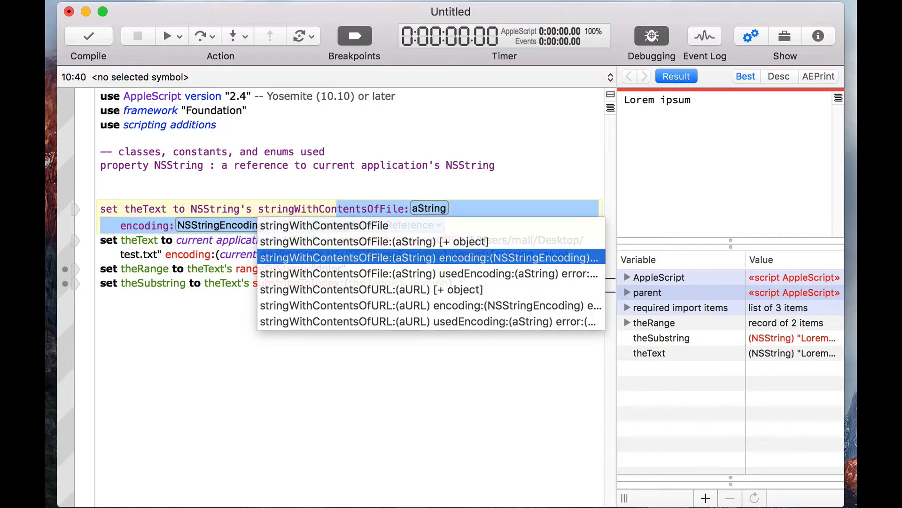
{"action": "left_click", "coordinate": [428, 257]}
{"action": "type", "text": "\"/Users/mall/Desktop/test.txt"}
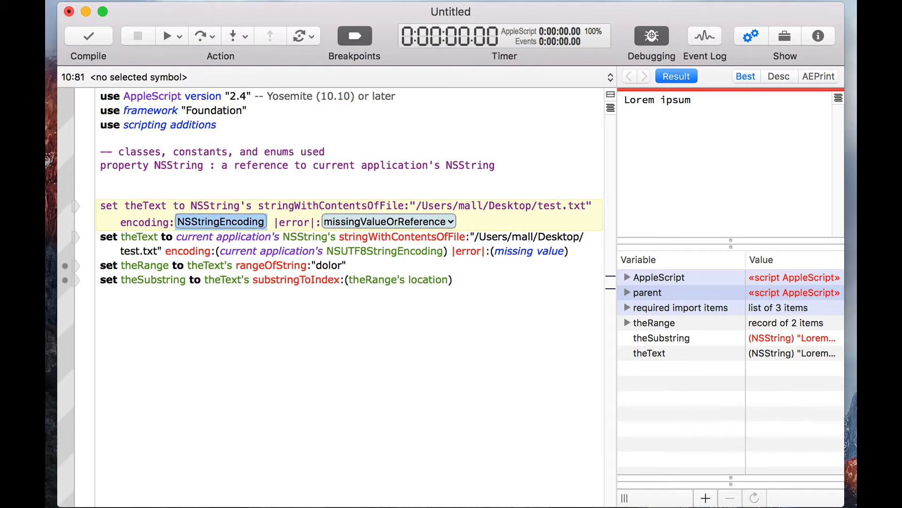
Use NSUTF8StringEncoding for the encoding and missing value for the error
{"action": "type", "text": "NS"}
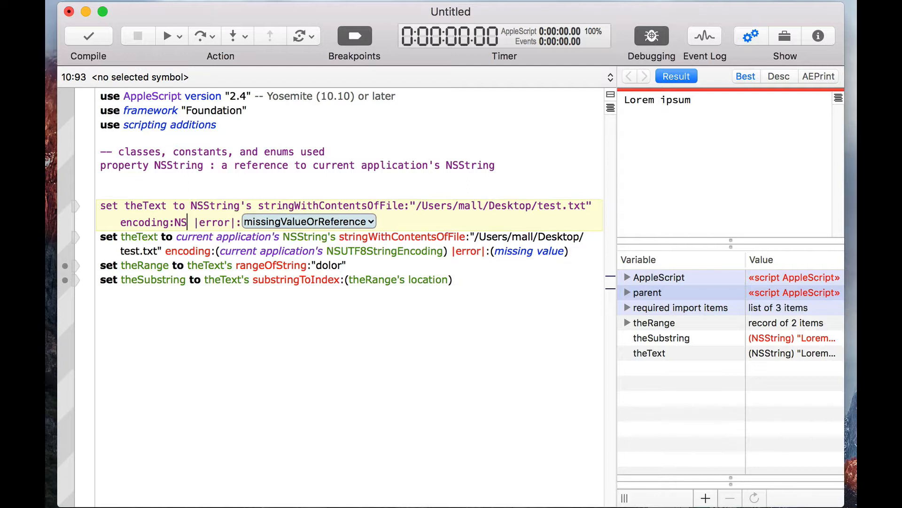
{"action": "type", "text": "UTF8StringEncoding"}
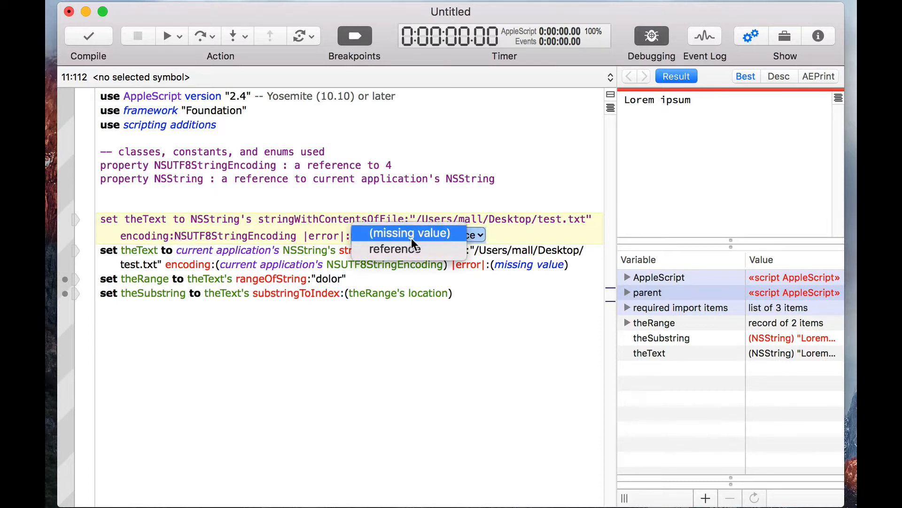
{"action": "left_click", "coordinate": [408, 232]}
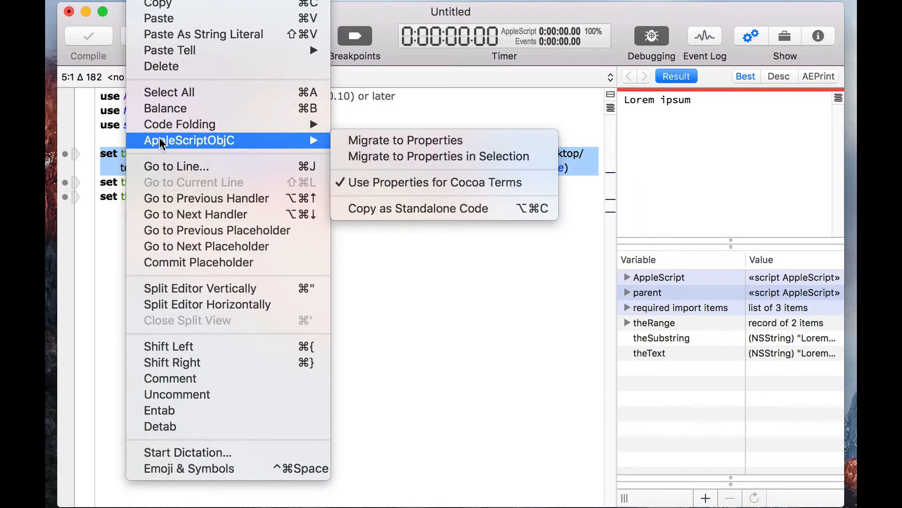
{"action": "mouse_move", "coordinate": [438, 156]}
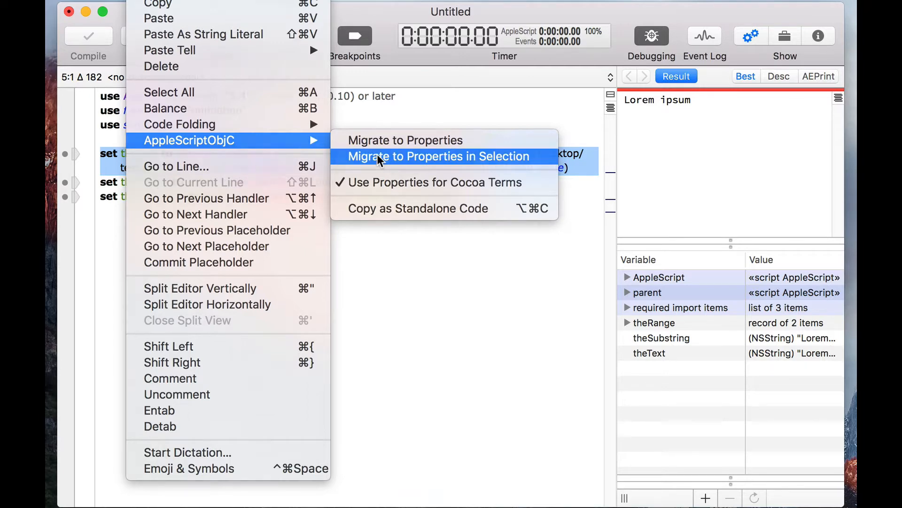
Migrate the original set theText line's Cocoa terms to NSString and NSUTF8StringEncoding properties
{"action": "left_click", "coordinate": [439, 156]}
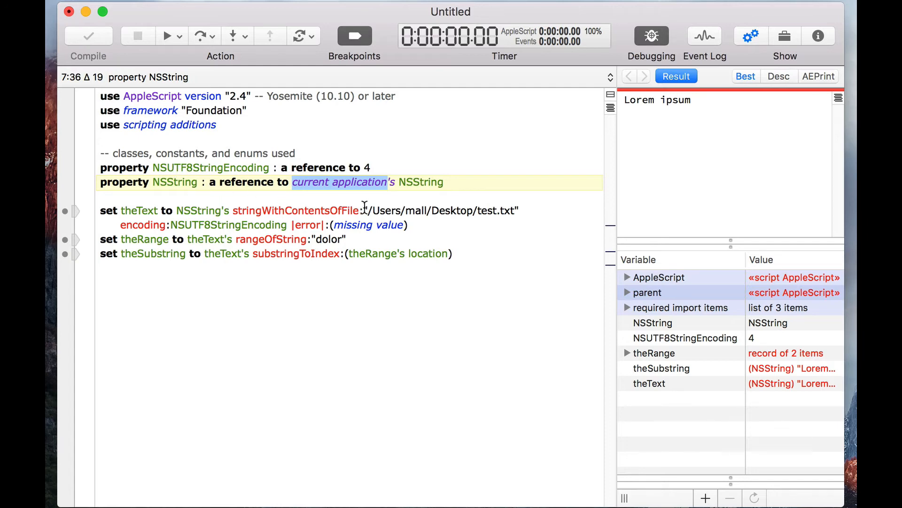
{"action": "double_click", "coordinate": [295, 210]}
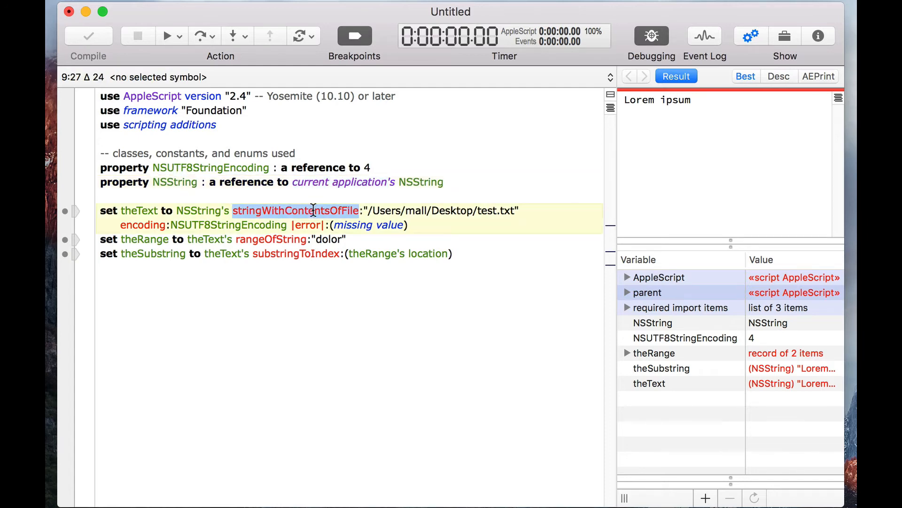